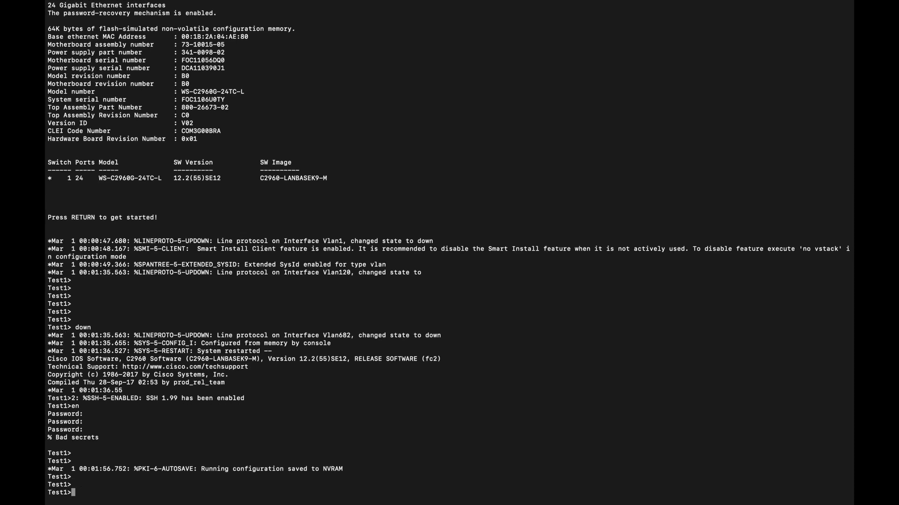
# - Try 'en' at the switch before interrupting boot into the switch: boot loader
pyautogui.write('en')
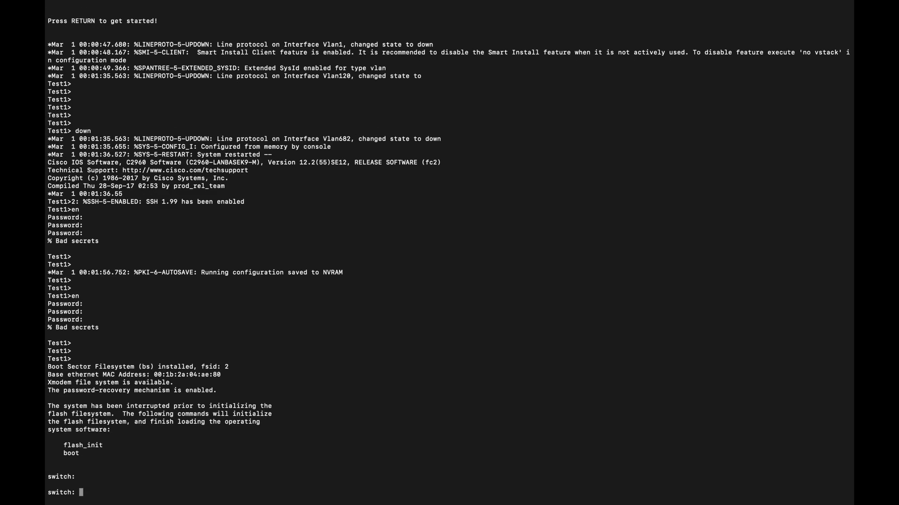
# - Run flash_init to initialize flash (604 files, 19 directories), then list flash contents
pyautogui.write('flash')
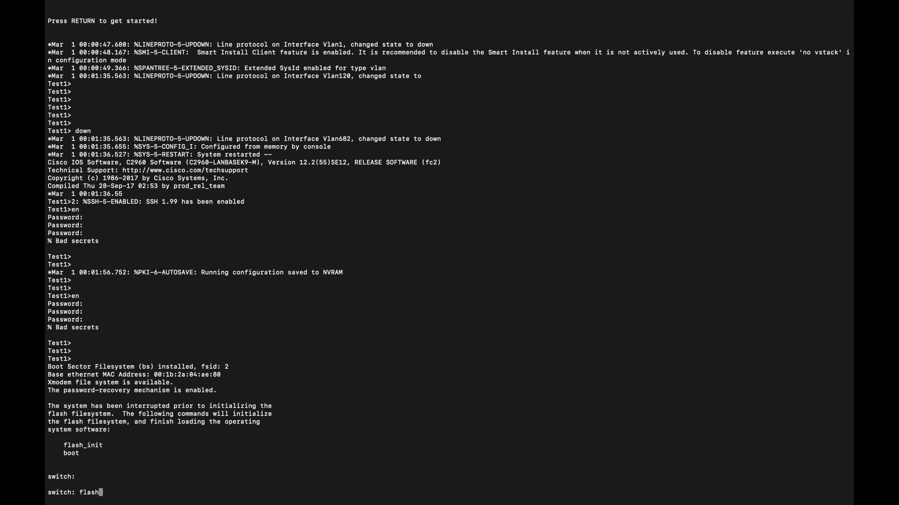
pyautogui.write('_init')
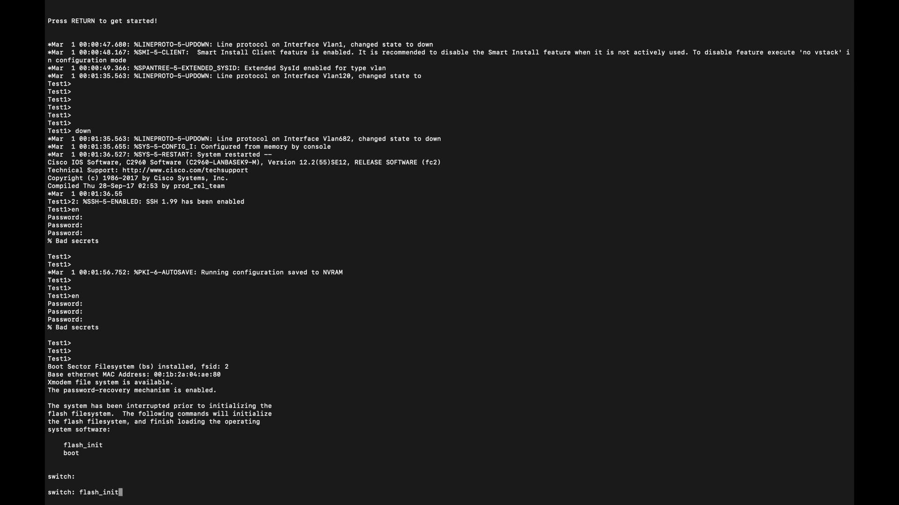
pyautogui.press('Return')
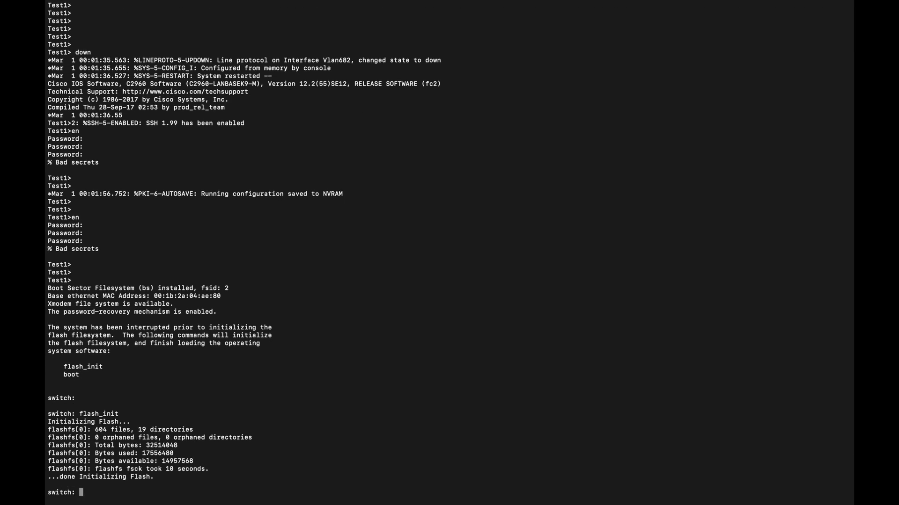
pyautogui.write('dir flash:')
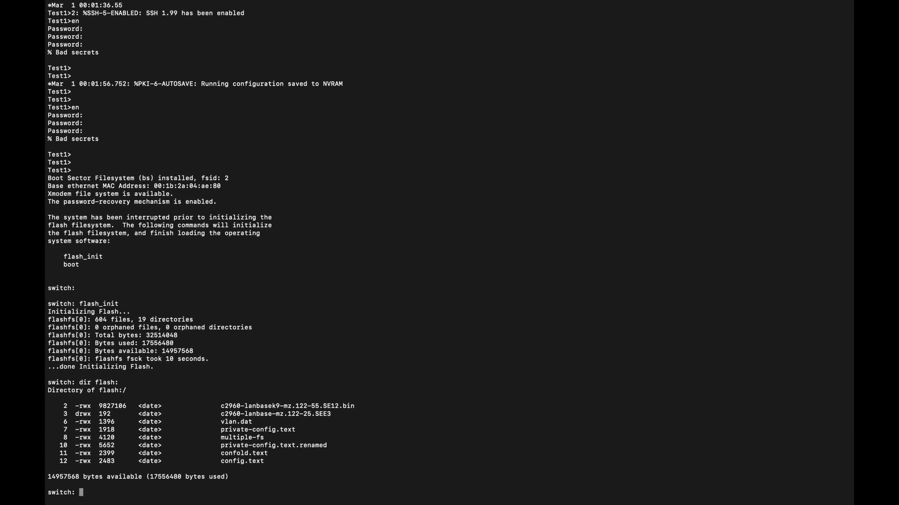
pyautogui.moveTo(281, 459)
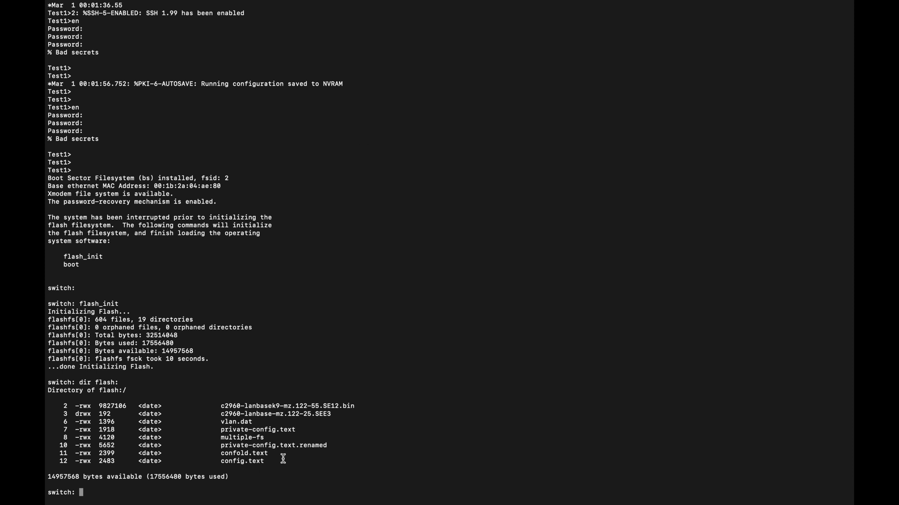
pyautogui.moveTo(227, 462)
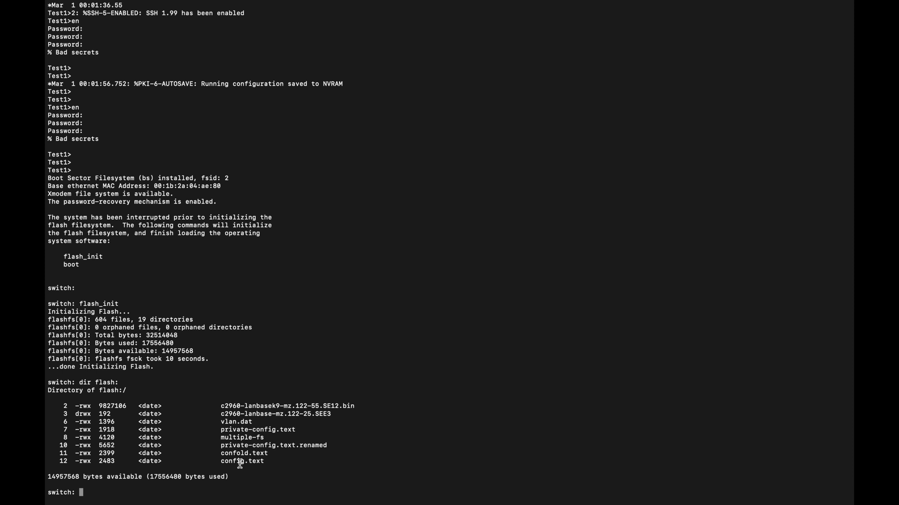
pyautogui.moveTo(255, 466)
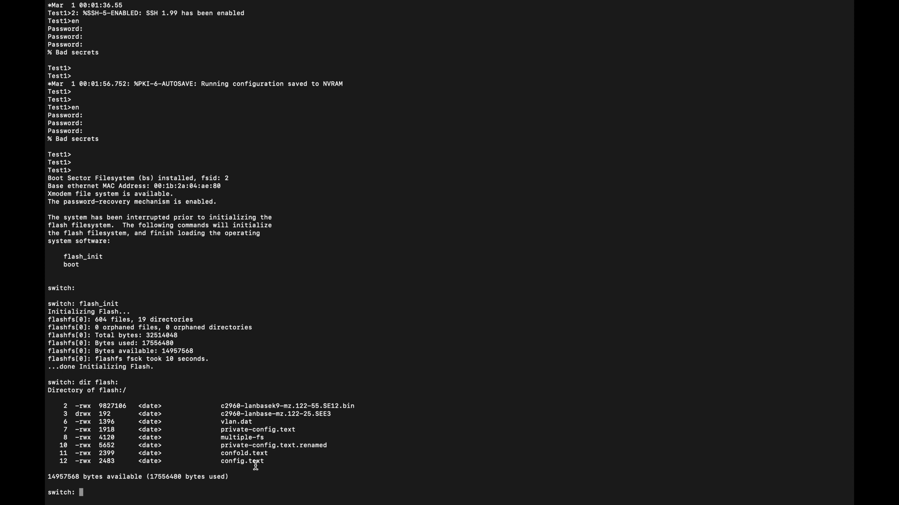
pyautogui.moveTo(270, 462)
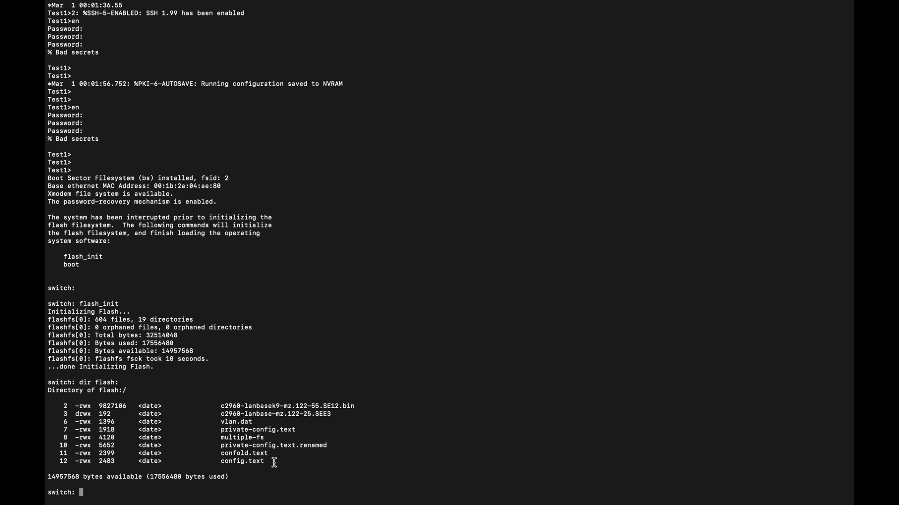
# - Start a rename command beneath the flash directory listing
pyautogui.write('rename')
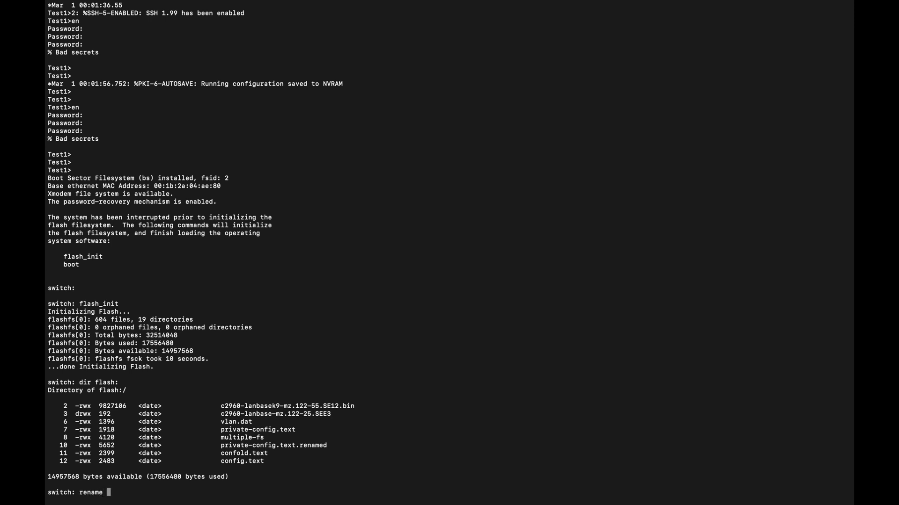
# - Rename flash:config.text to flash:conf2.text and list flash to confirm it
pyautogui.write('flash:')
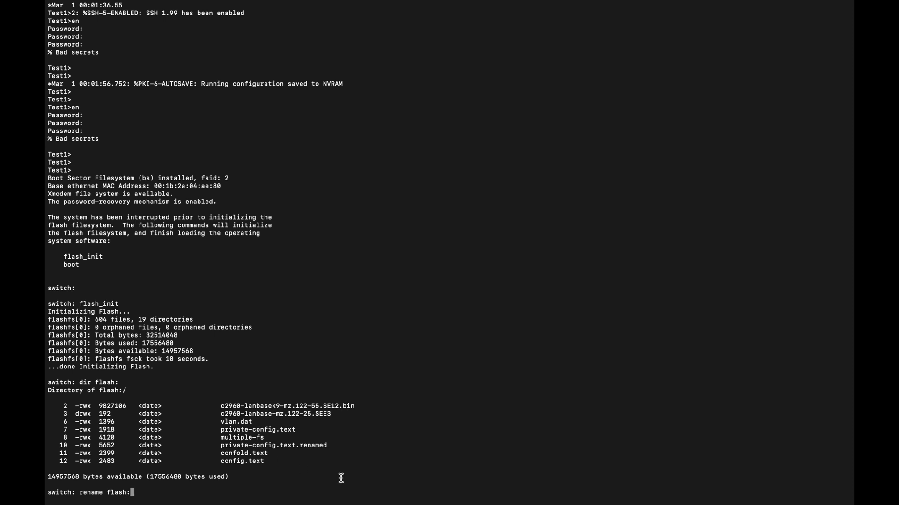
pyautogui.doubleClick(243, 462)
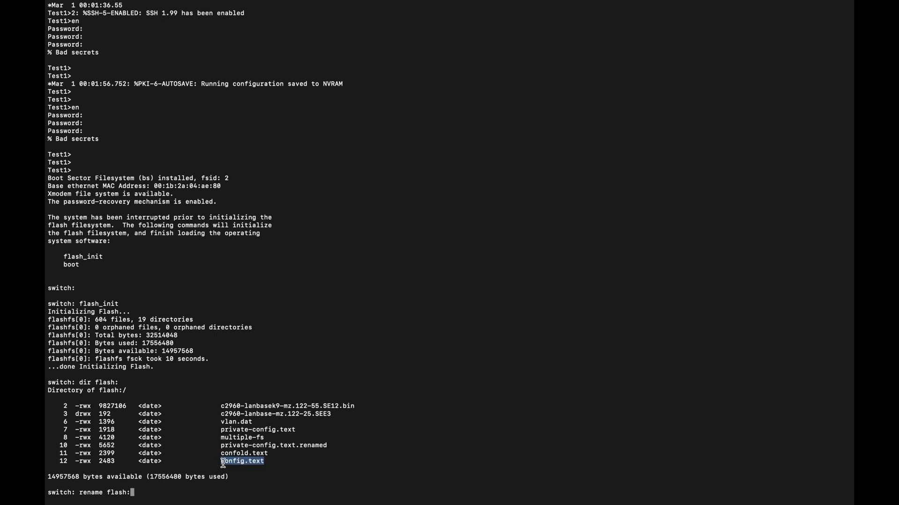
pyautogui.write('config')
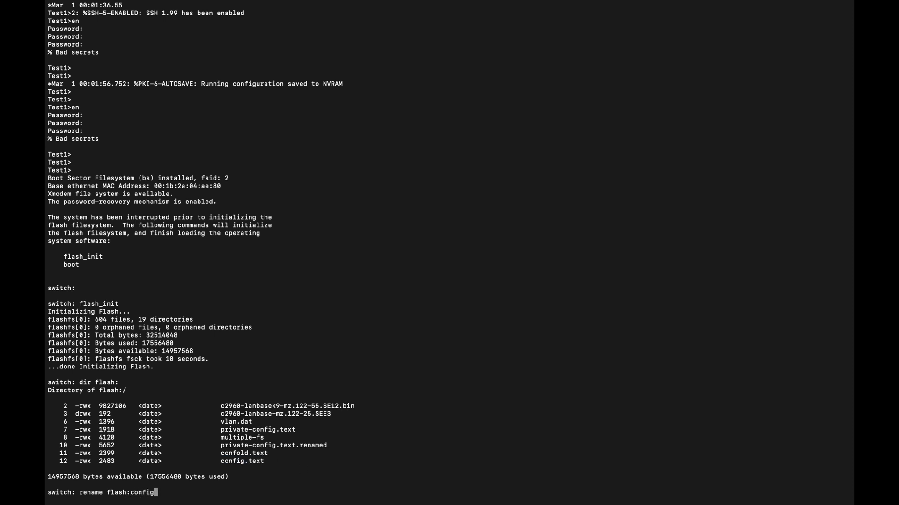
pyautogui.write('tex')
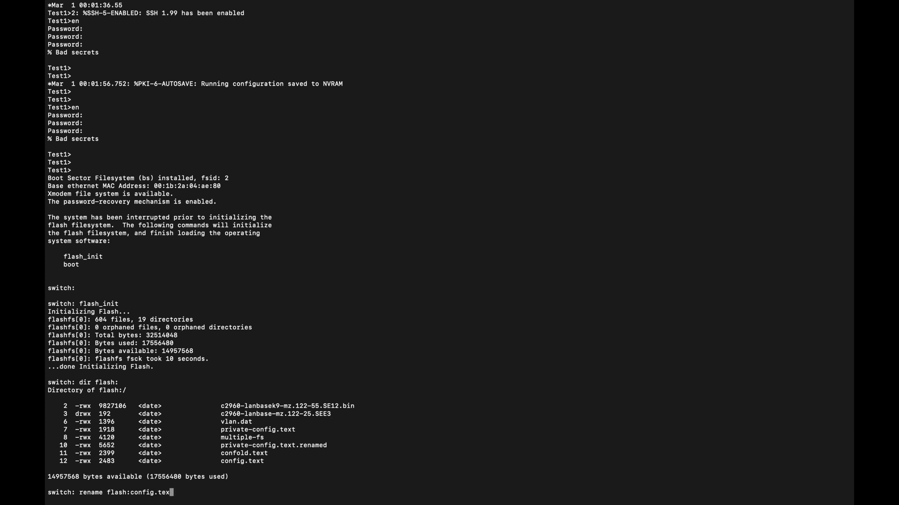
pyautogui.write('t')
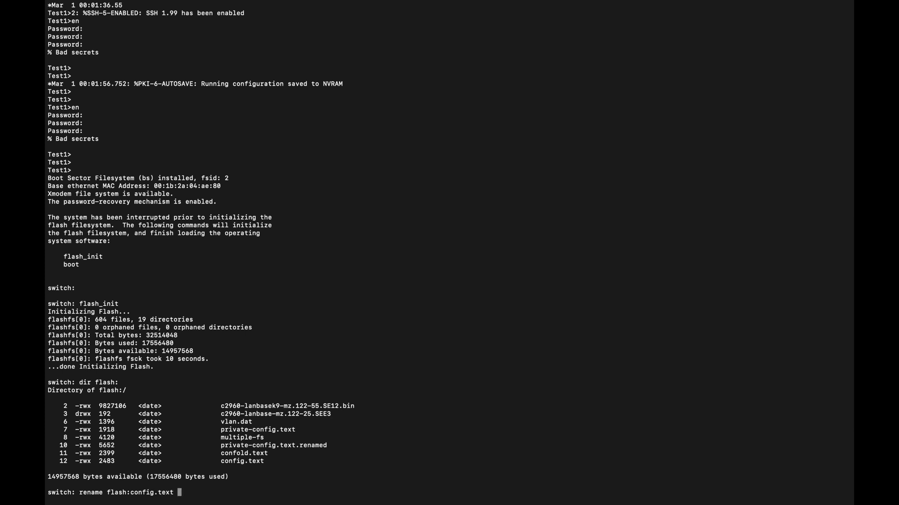
pyautogui.write('flash')
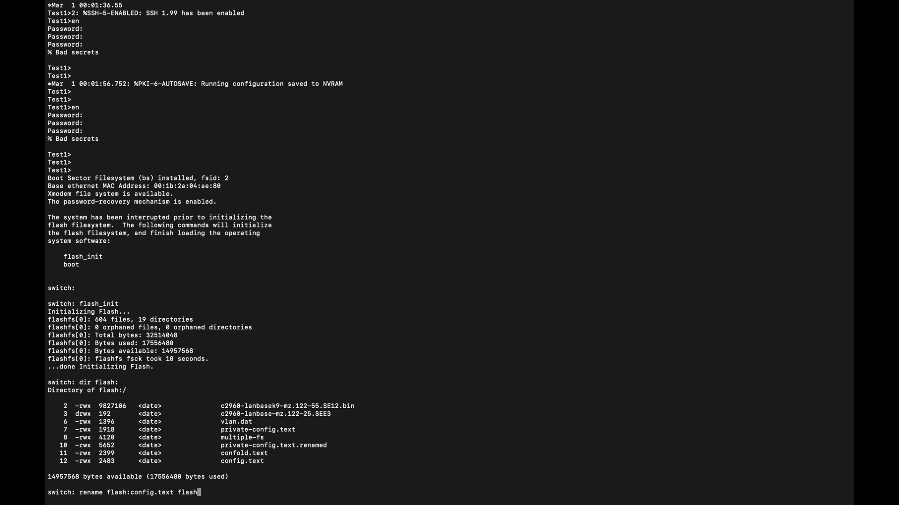
pyautogui.write('conf')
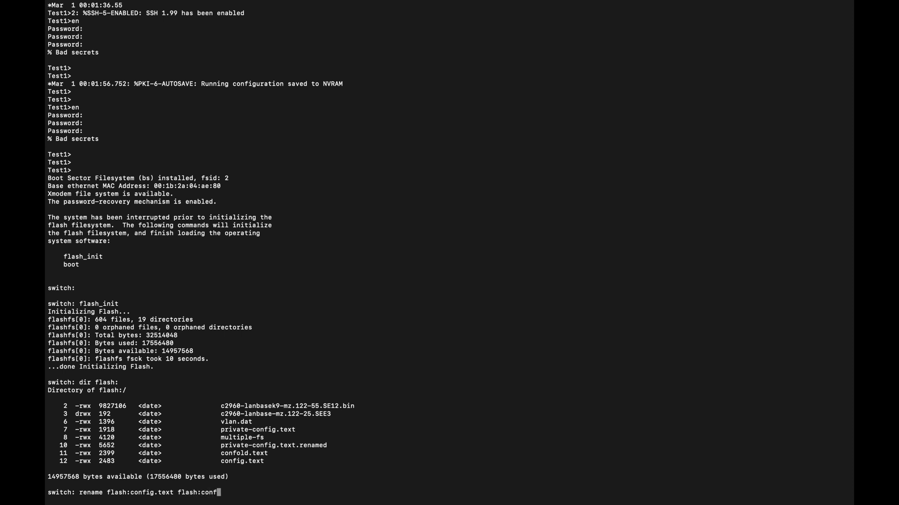
pyautogui.write('2.txt')
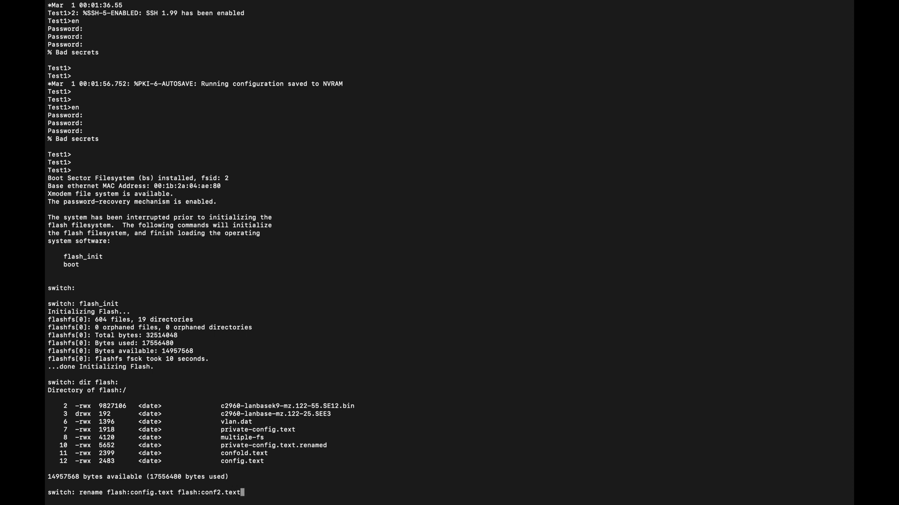
pyautogui.press('Return')
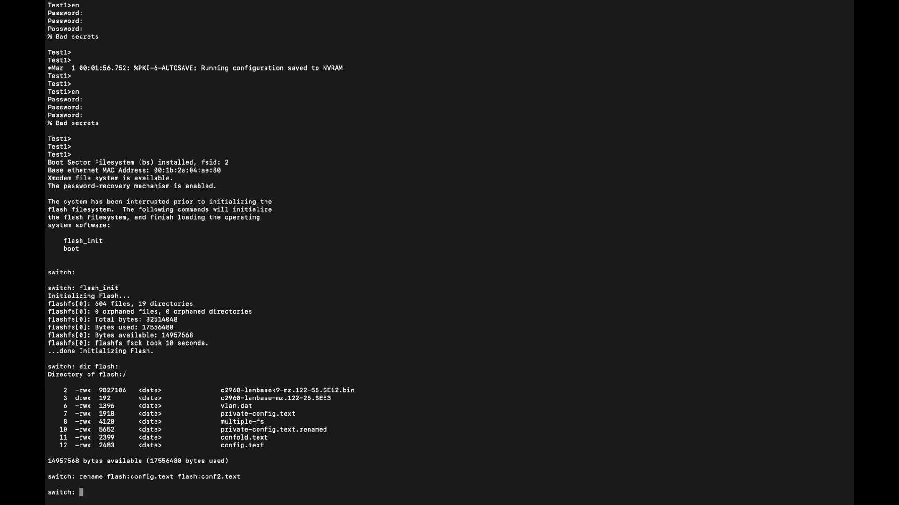
pyautogui.write('dir flash:')
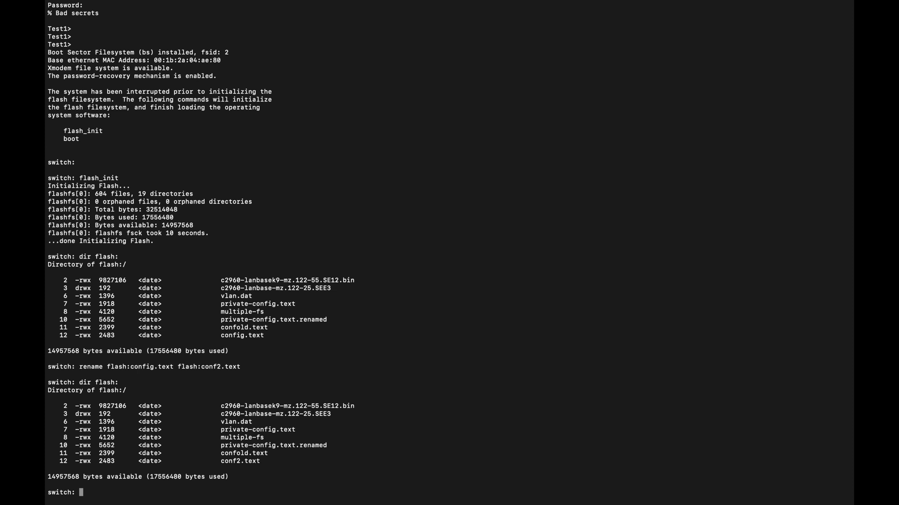
pyautogui.write('boot')
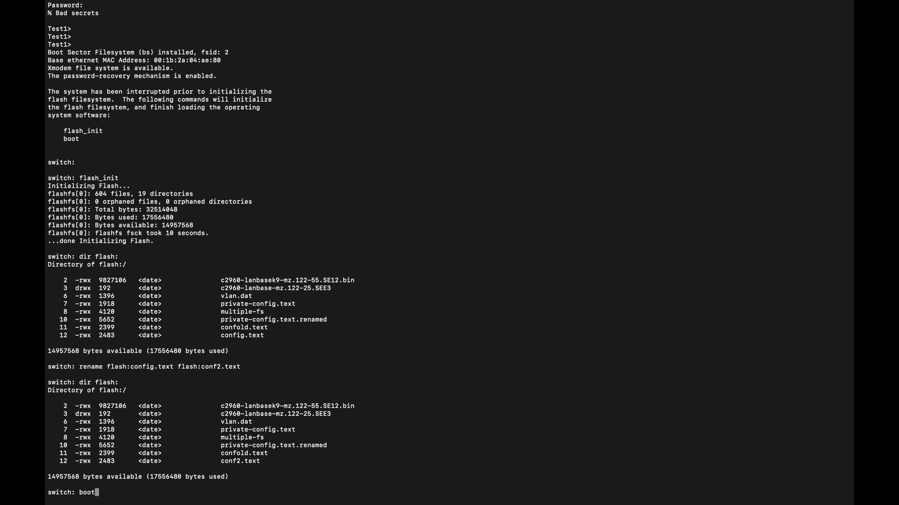
# - Boot IOS without the old config, enter privileged mode, and list flash showing conf2.text
pyautogui.press('Return')
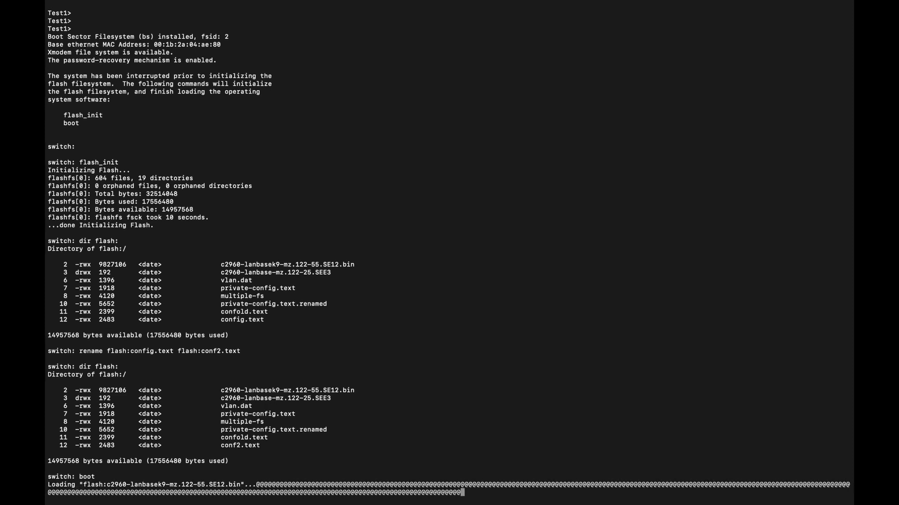
pyautogui.scroll(-3)
pyautogui.write('no')
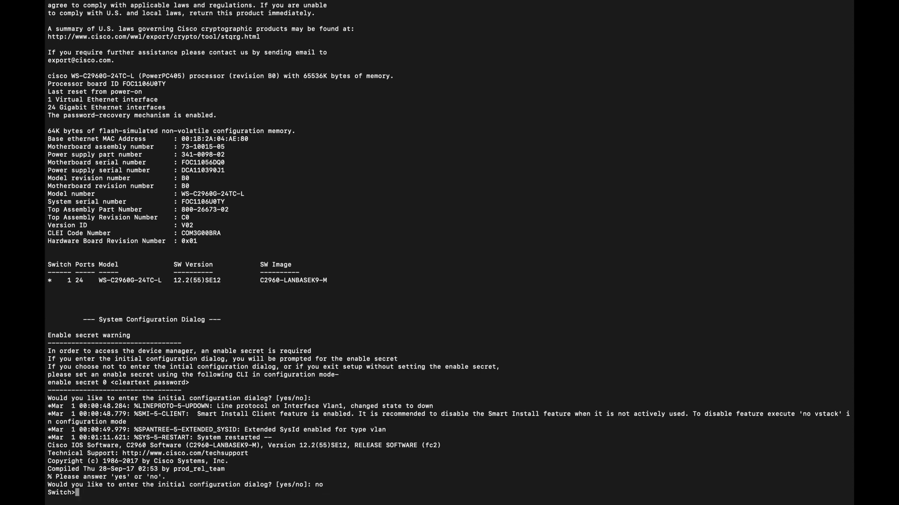
pyautogui.write('en')
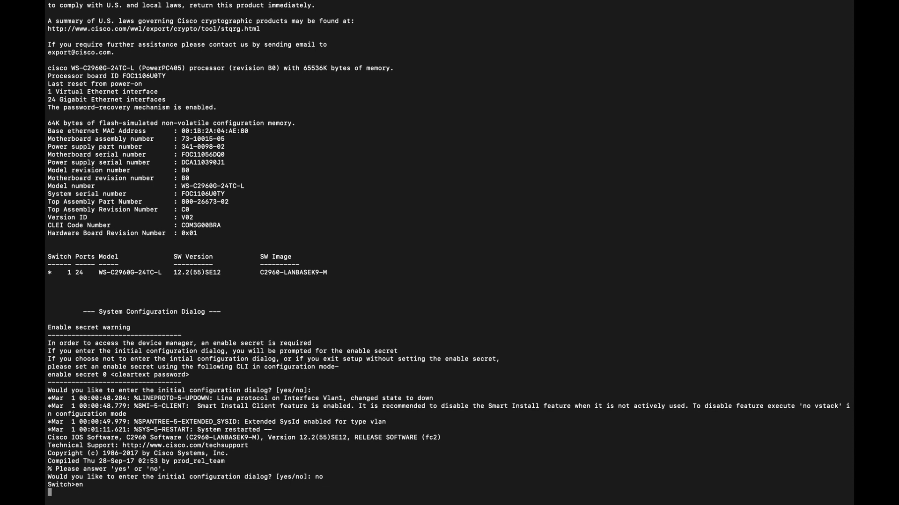
pyautogui.press('Return')
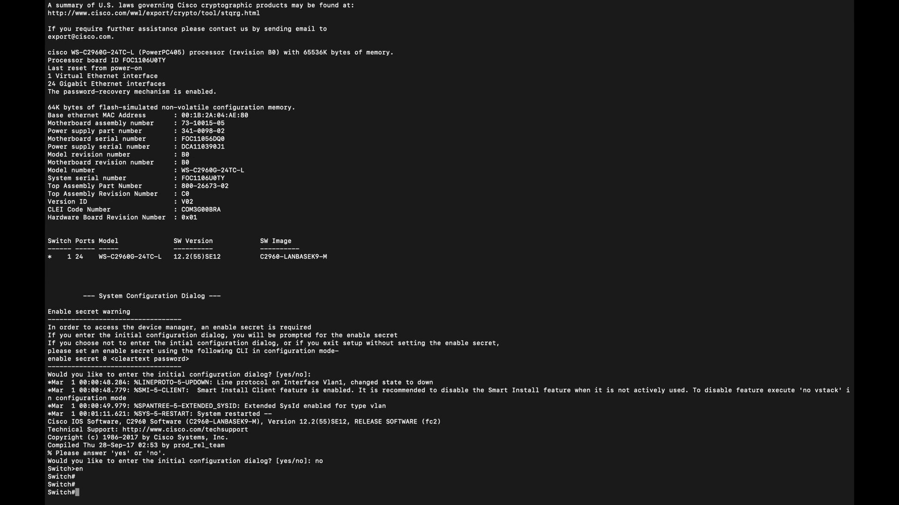
pyautogui.write('dir flash:')
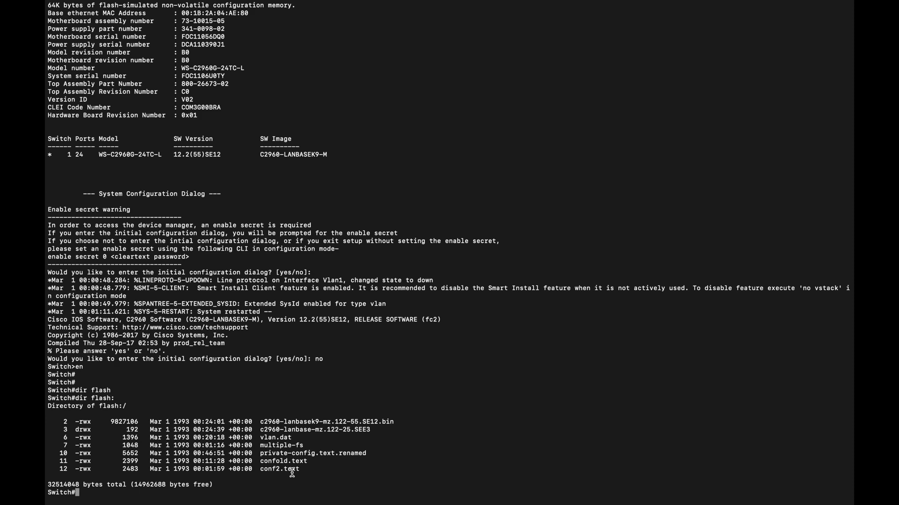
# - Page through the default hostname Switch running-config, then save it with wr ([OK])
pyautogui.write('sh run')
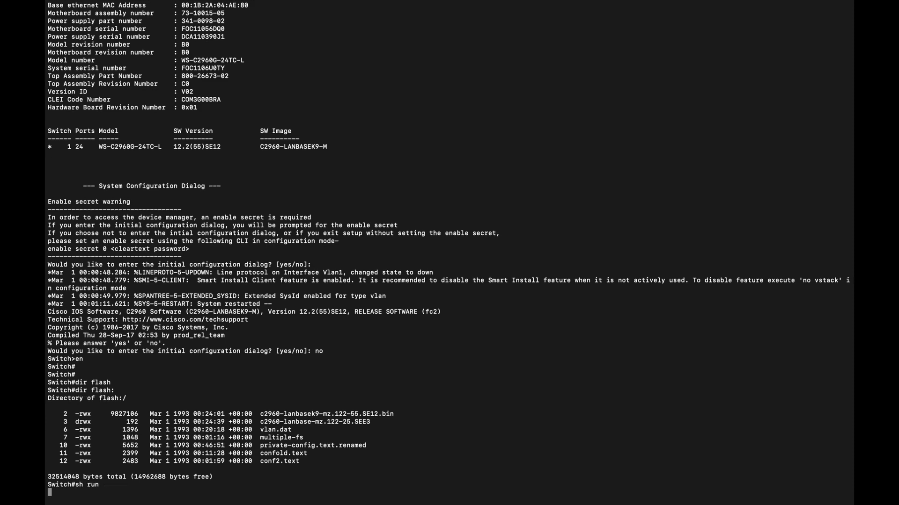
pyautogui.press('Return')
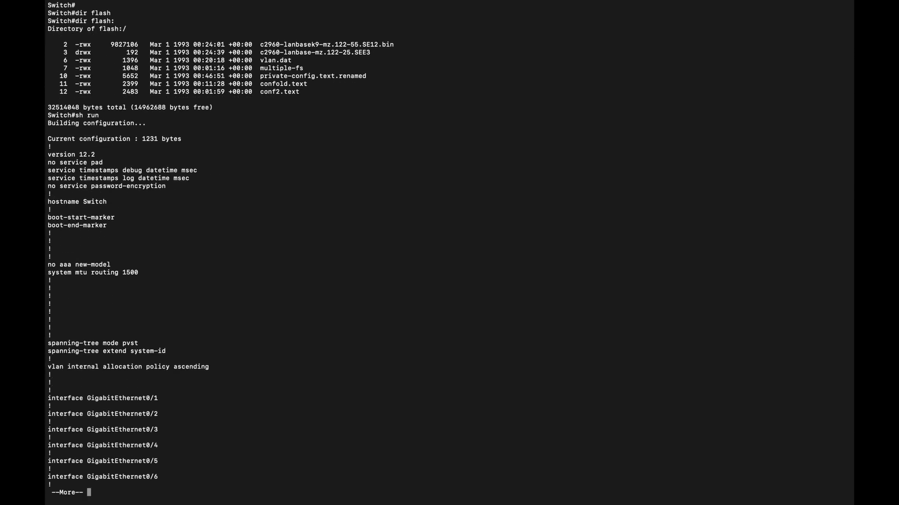
pyautogui.press('space')
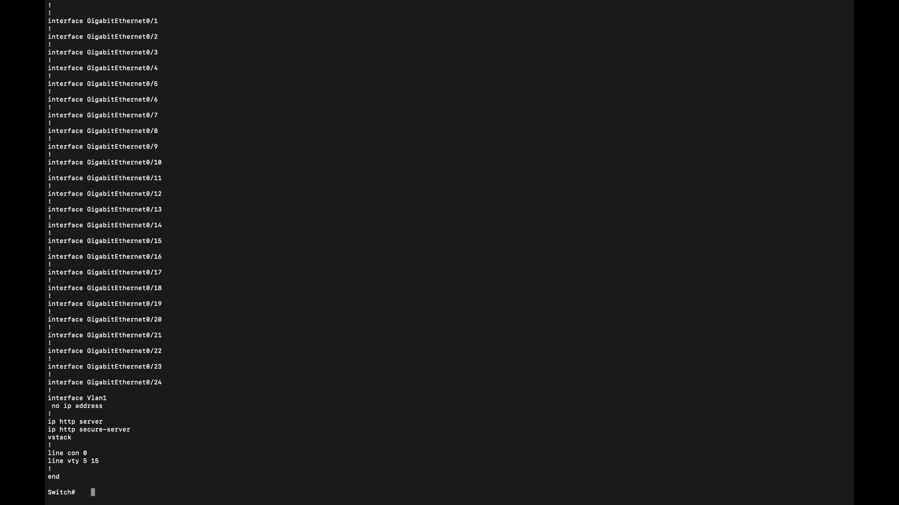
pyautogui.write('wr')
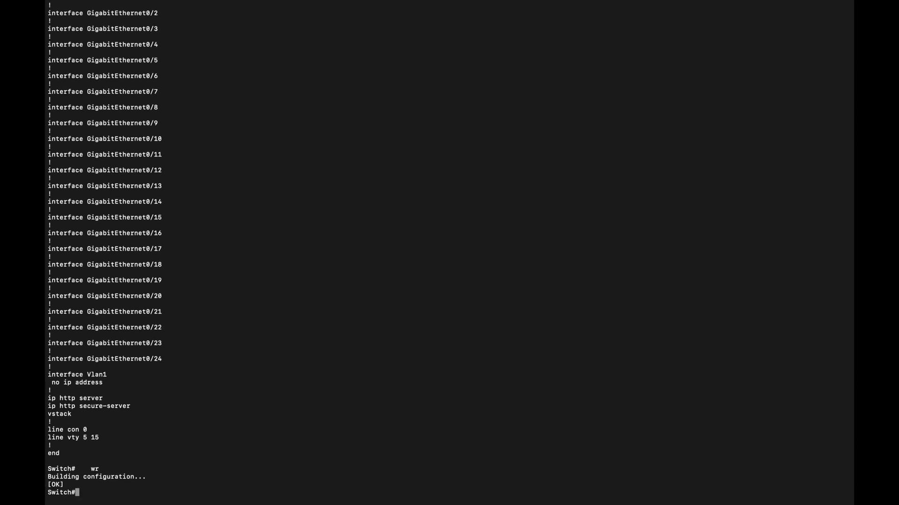
# - List flash and display the new config.text contents to the end with more
pyautogui.write('dir flash:')
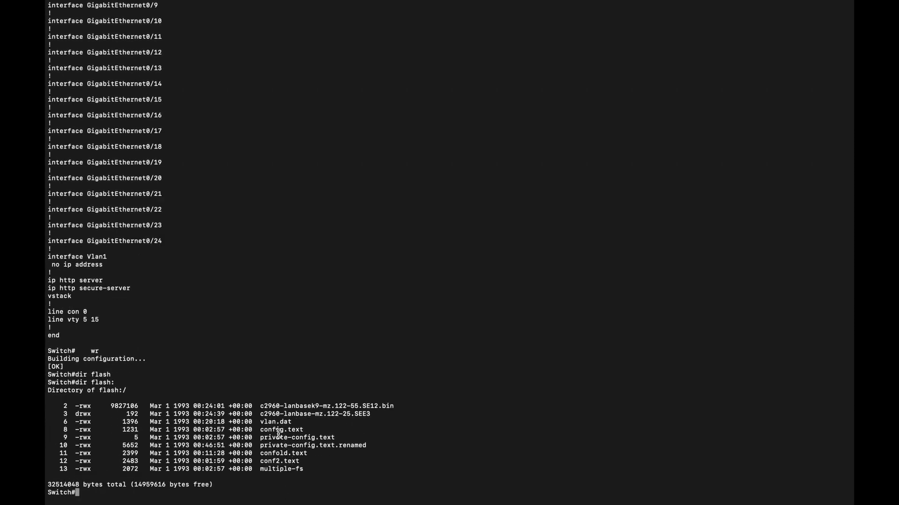
pyautogui.doubleClick(281, 429)
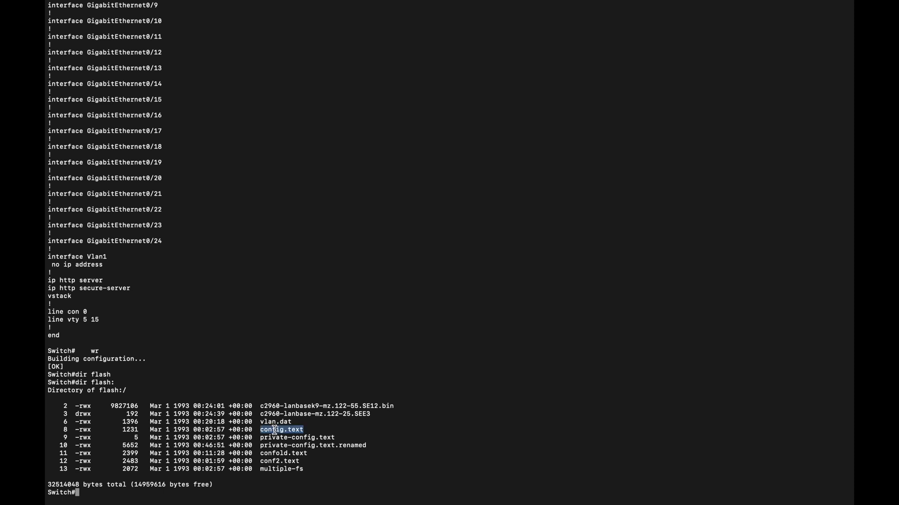
pyautogui.moveTo(309, 328)
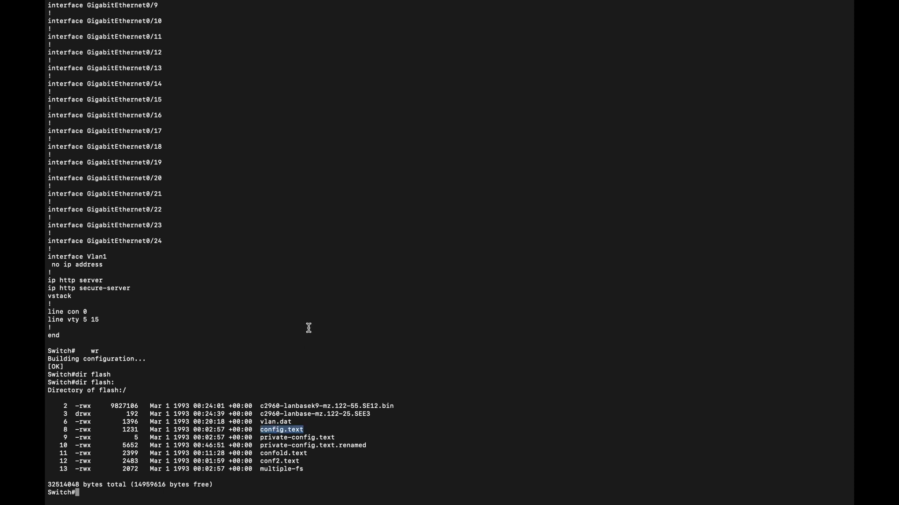
pyautogui.moveTo(281, 441)
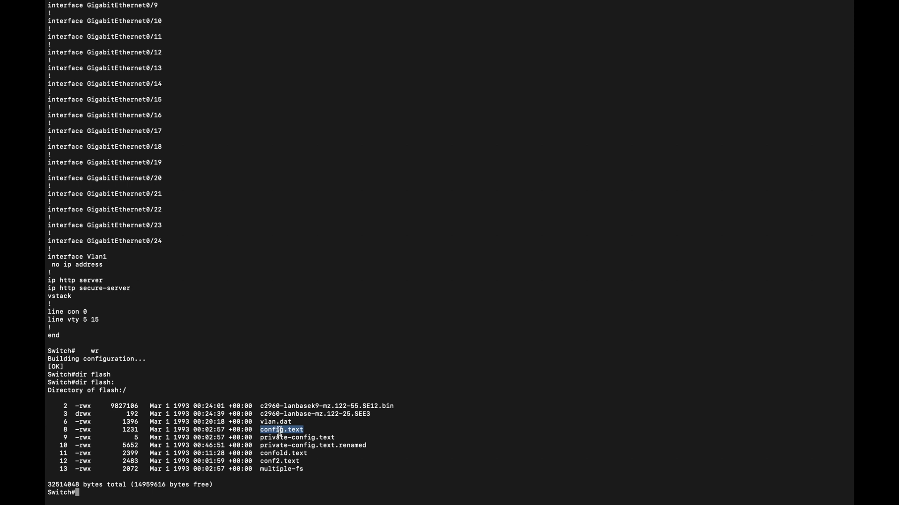
pyautogui.write('more flash:co')
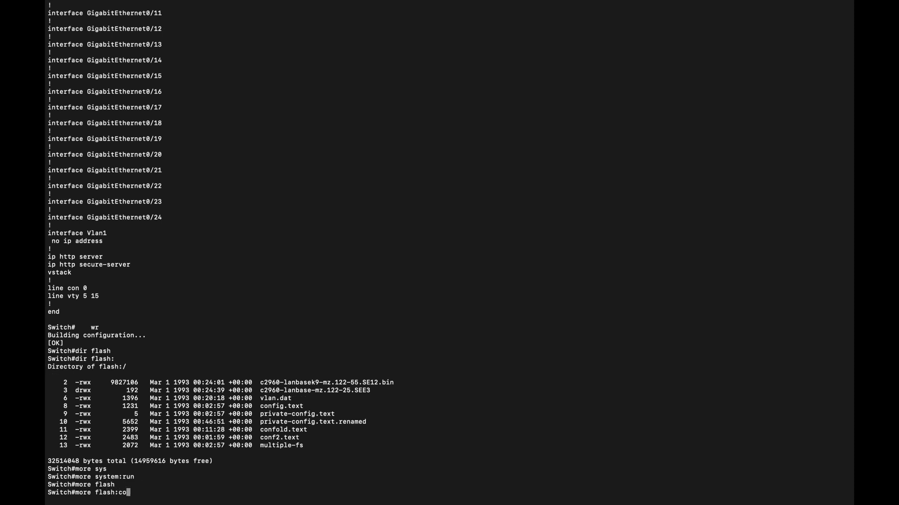
pyautogui.press('Return')
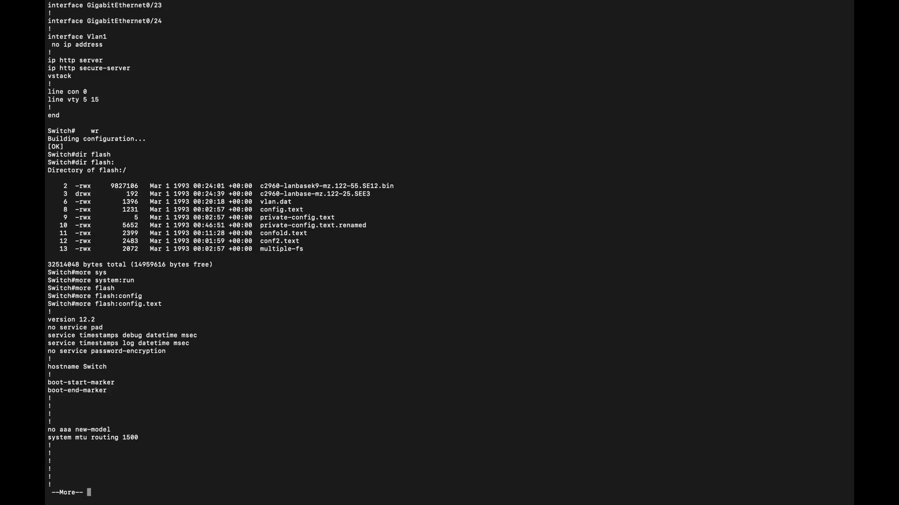
pyautogui.press('space')
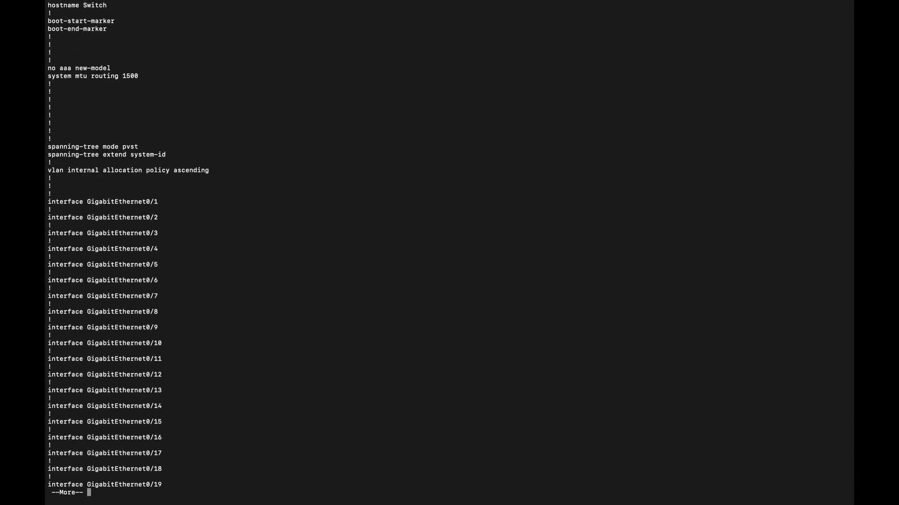
pyautogui.press('space')
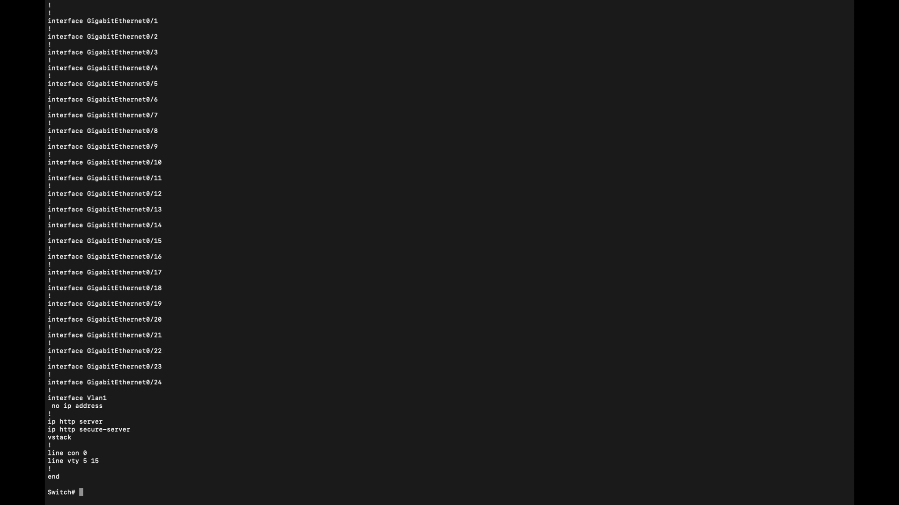
# - Copy flash:conf2.text into system:running-config, accepting the default destination name
pyautogui.write('copy flash:conf2.text')
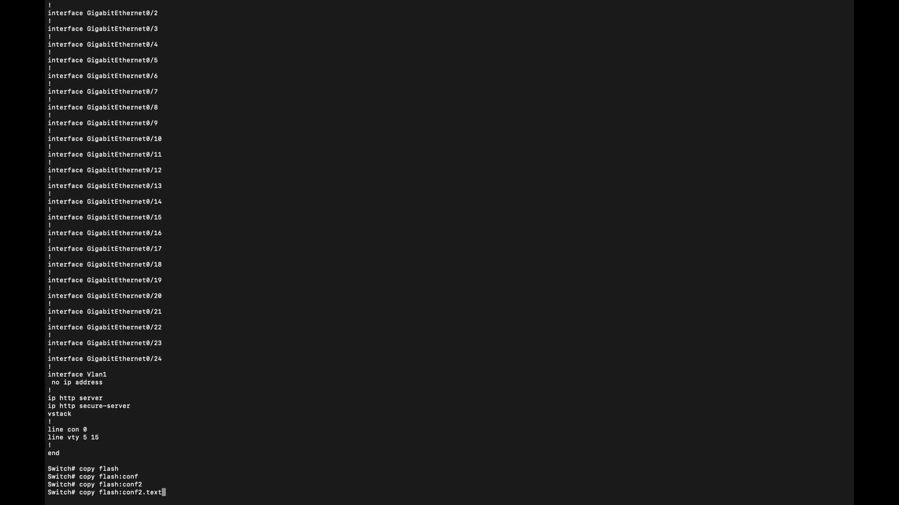
pyautogui.write('sys')
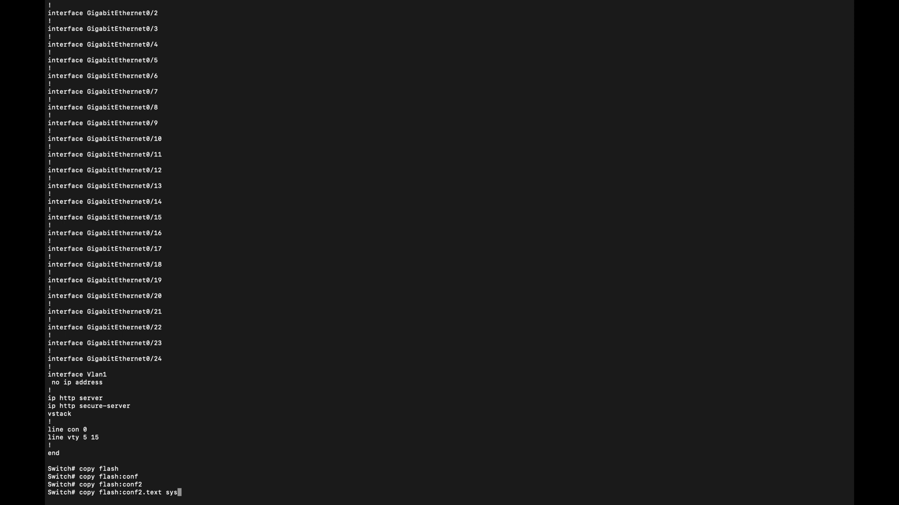
pyautogui.write('em:running-config')
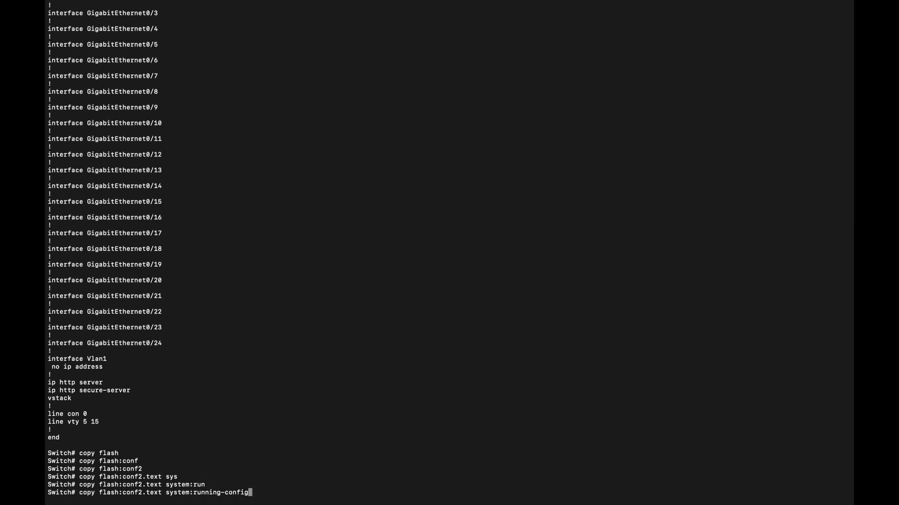
pyautogui.press('Return')
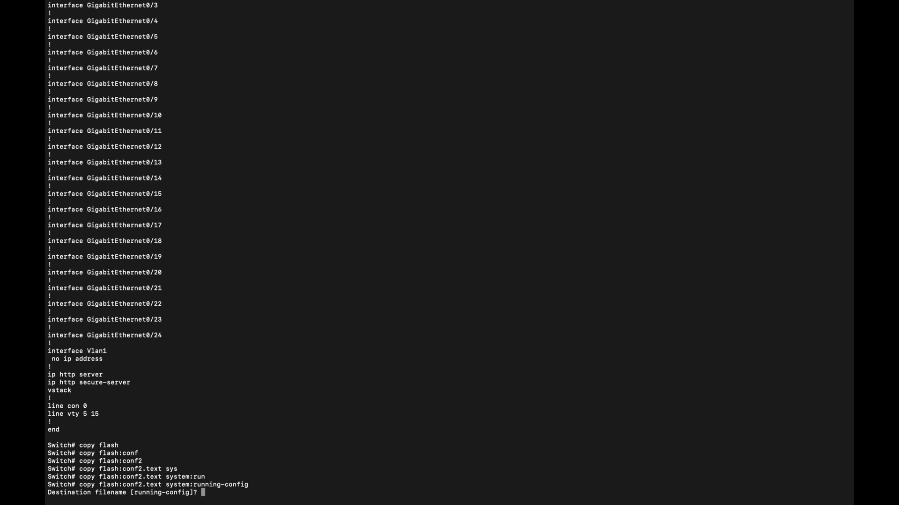
pyautogui.press('Return')
pyautogui.write('wr')
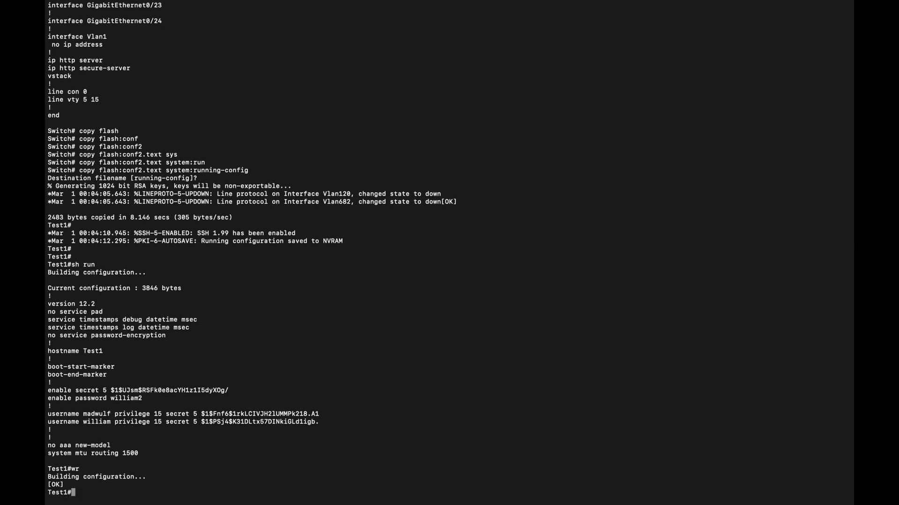
# - In conf t, add privilege-15 user william2 with a secret and a new enable secret
pyautogui.write('conf t')
pyautogui.write('user')
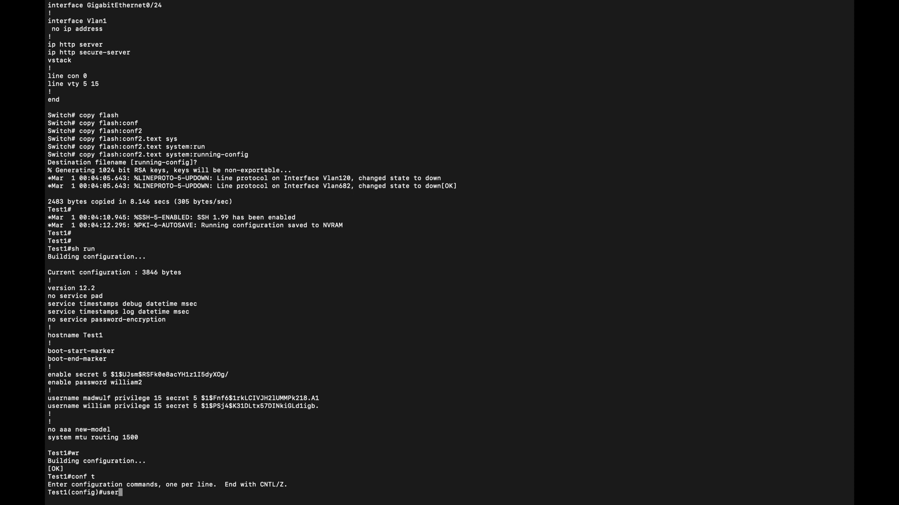
pyautogui.write('name')
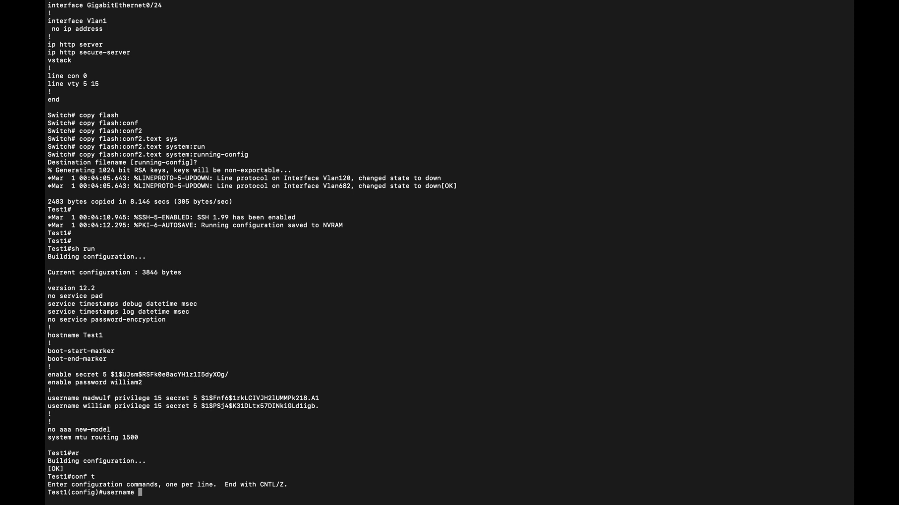
pyautogui.write('william2 privilege')
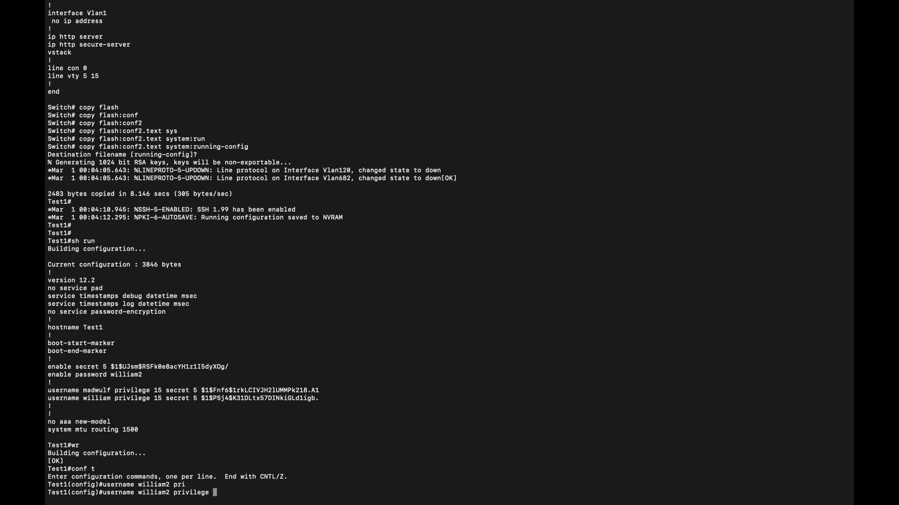
pyautogui.write('15 sec')
pyautogui.write('sh run')
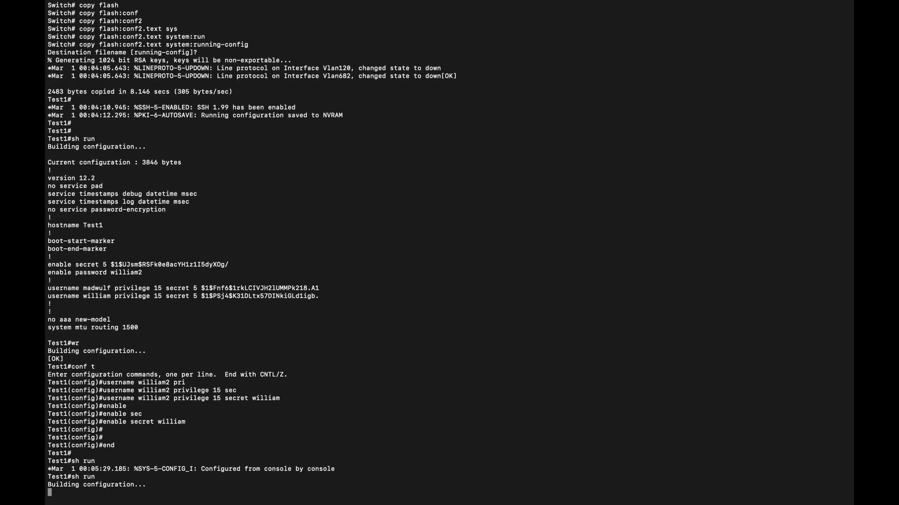
# - Page through sh run to confirm user william2 and the changed enable secret
pyautogui.scroll(-3)
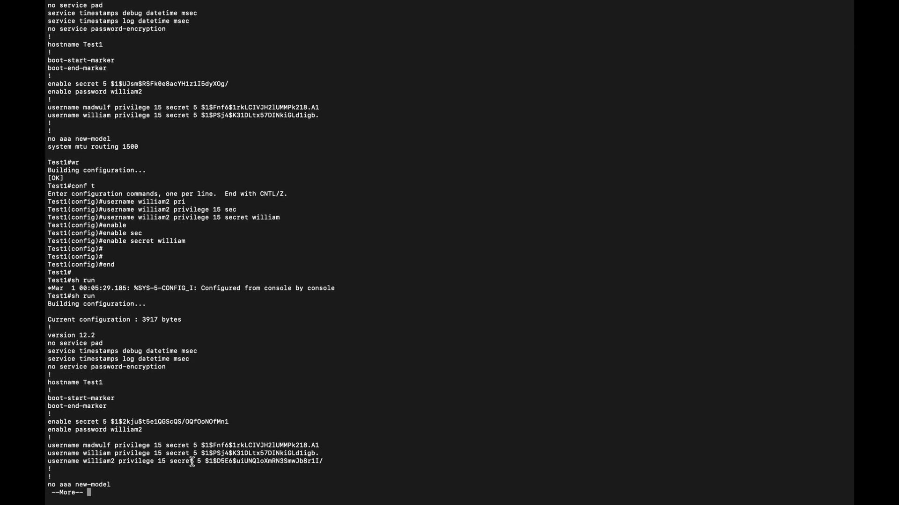
pyautogui.press('space')
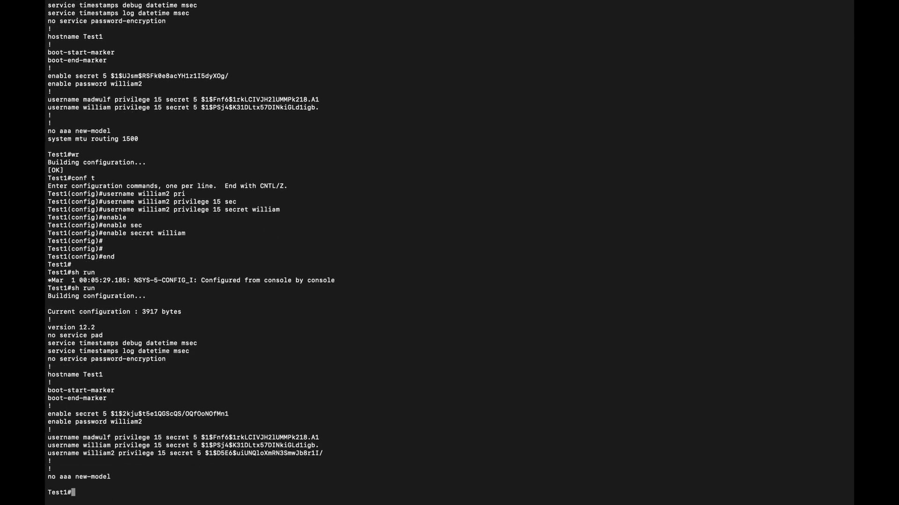